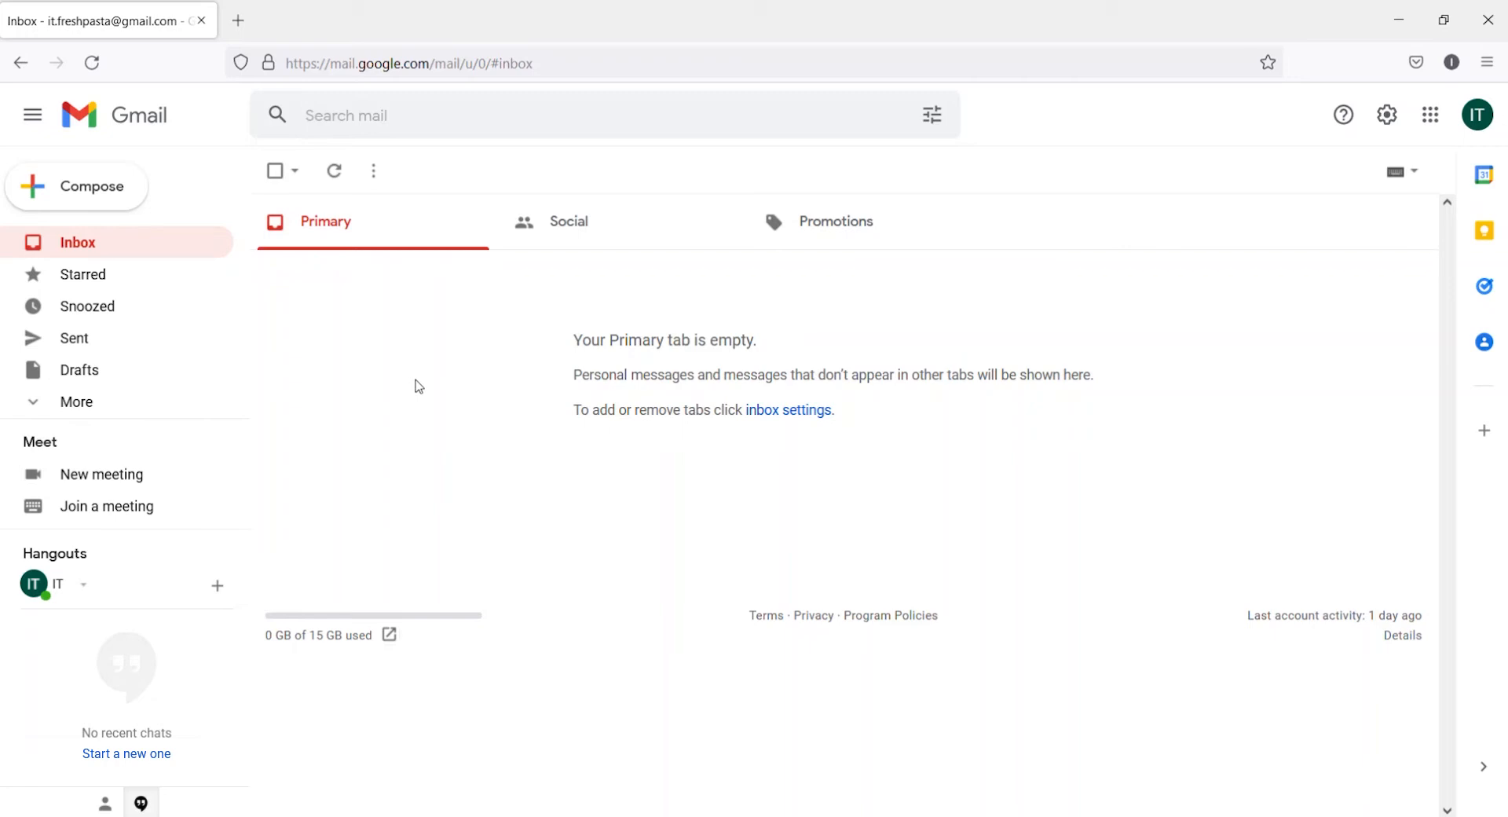
mouse_move(408, 253)
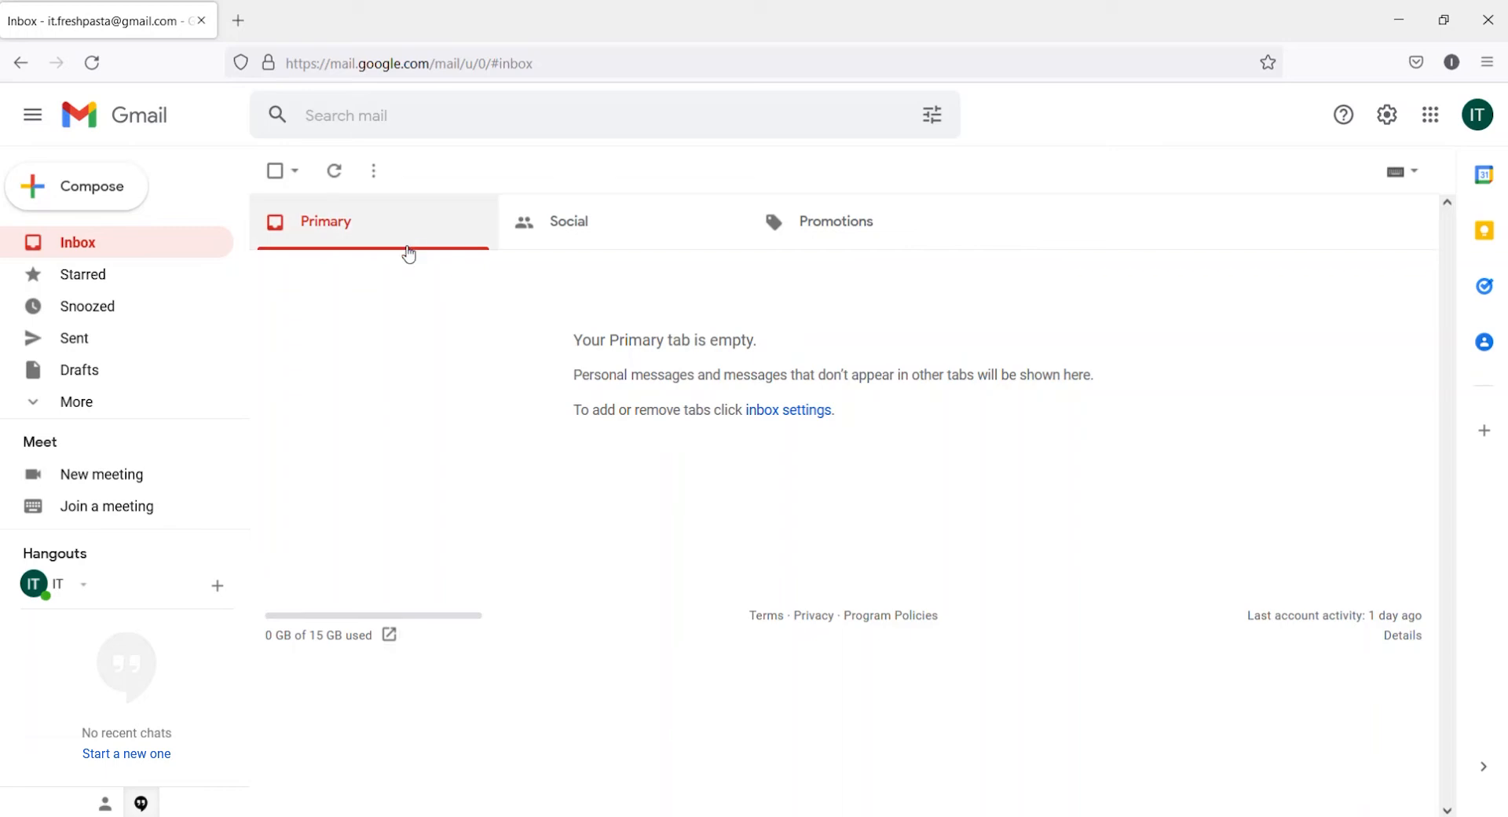
mouse_move(597, 222)
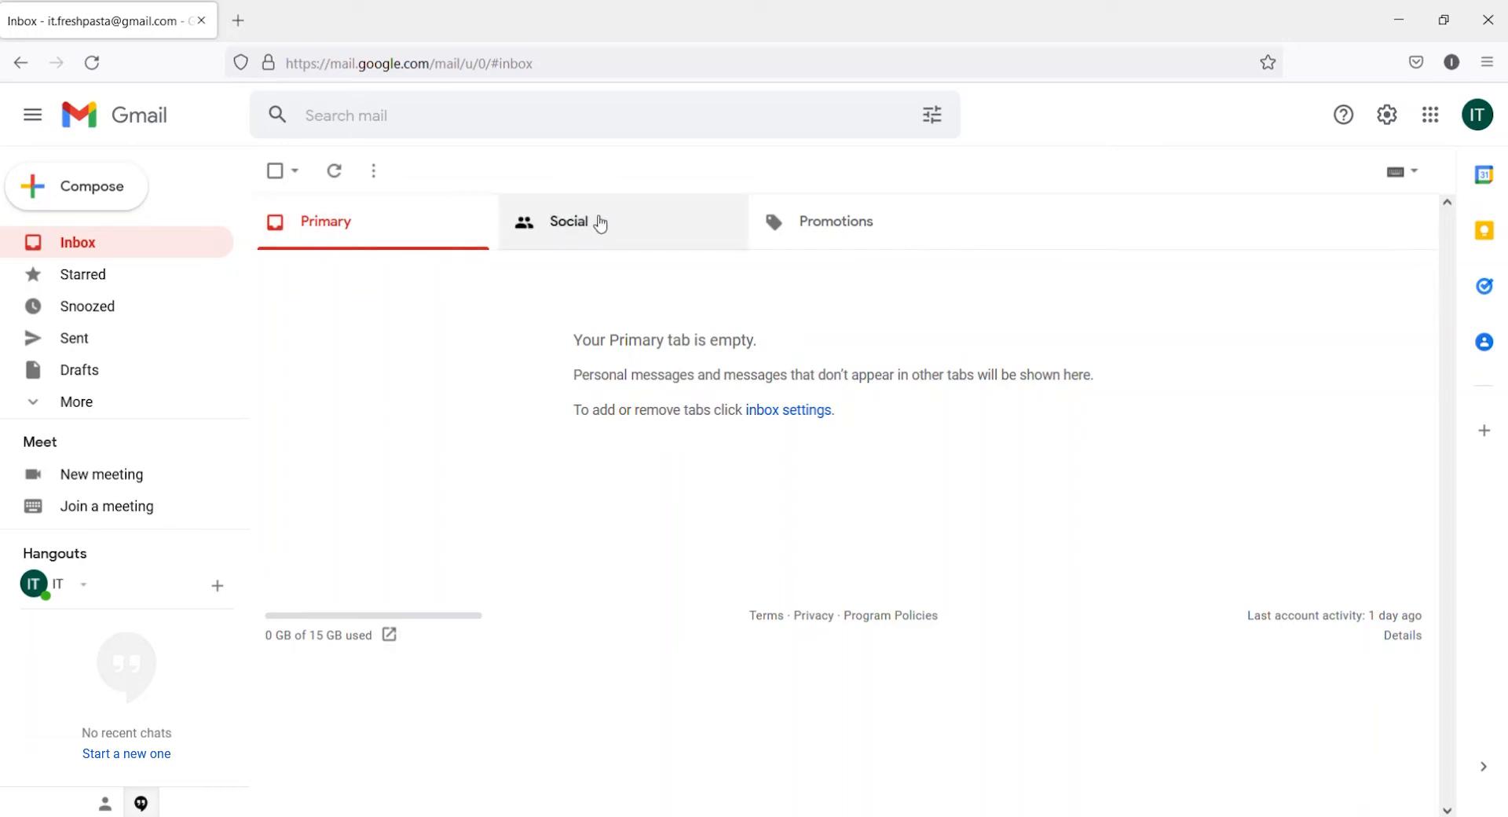
Find the 'Activate your NiceLabel Cloud account' email under Promotions and follow its Activate account link.
left_click(567, 221)
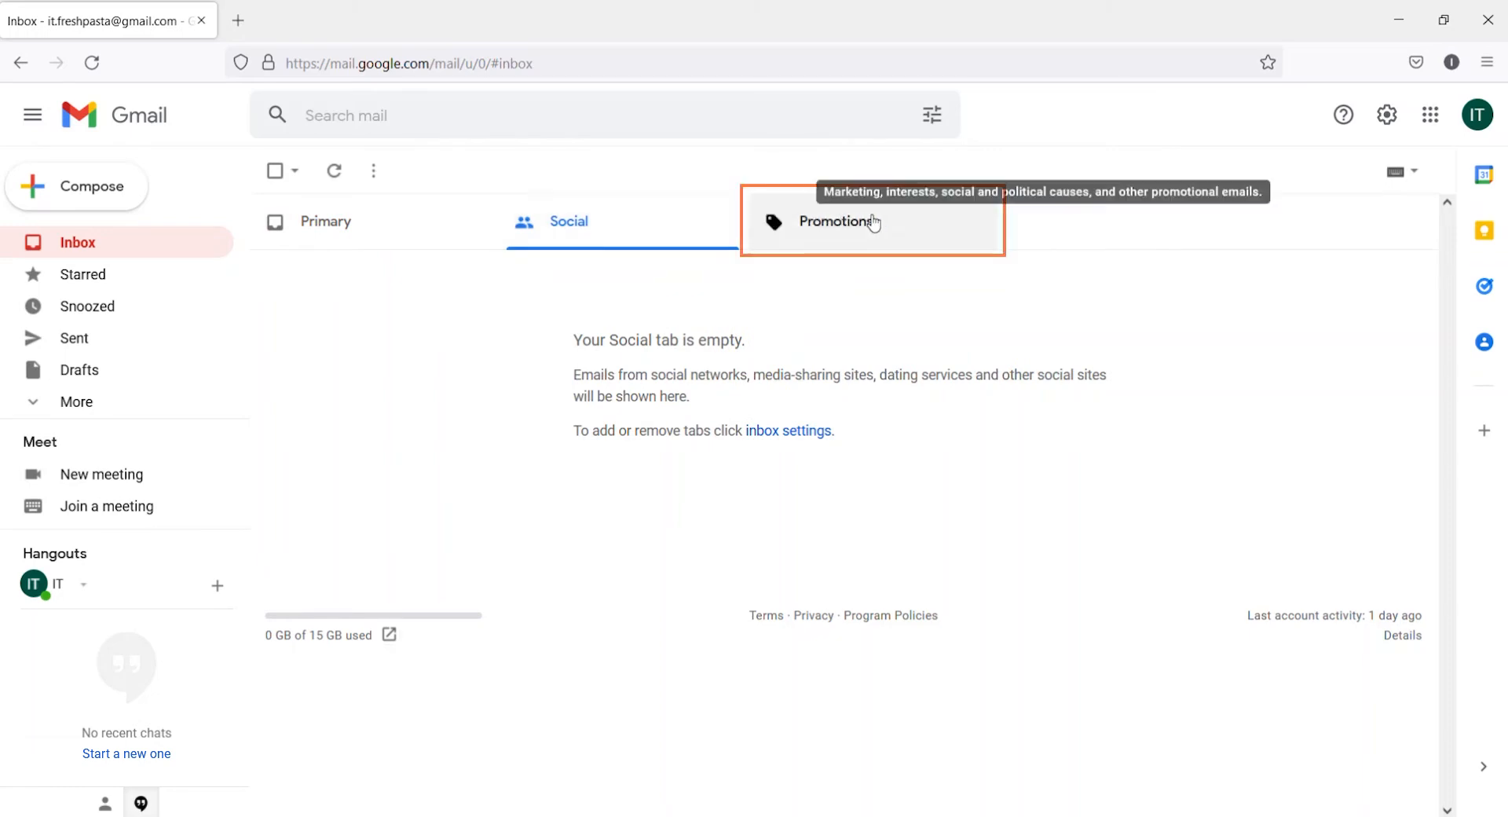
left_click(837, 221)
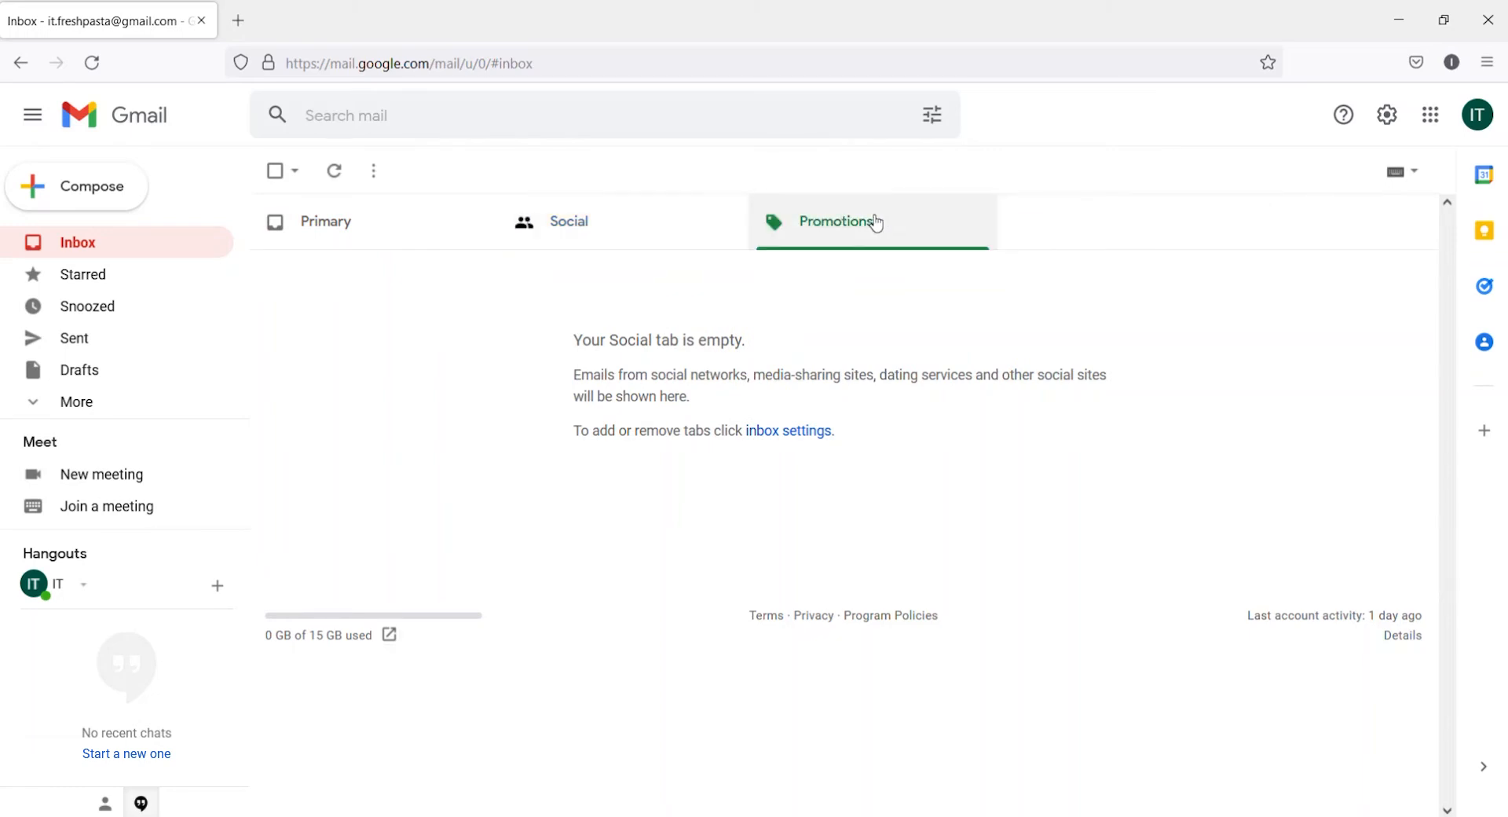
left_click(839, 221)
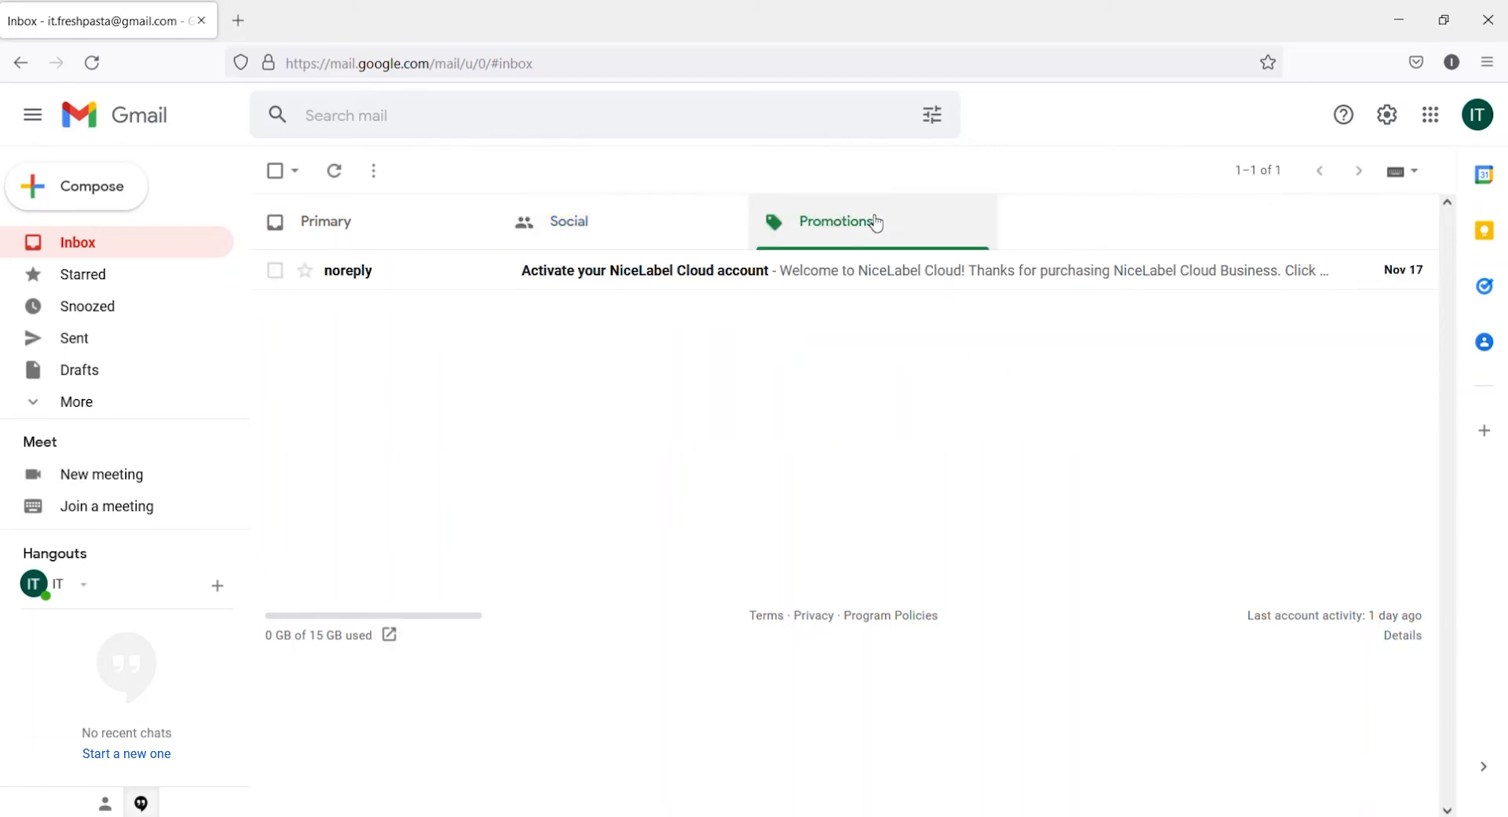
mouse_move(548, 275)
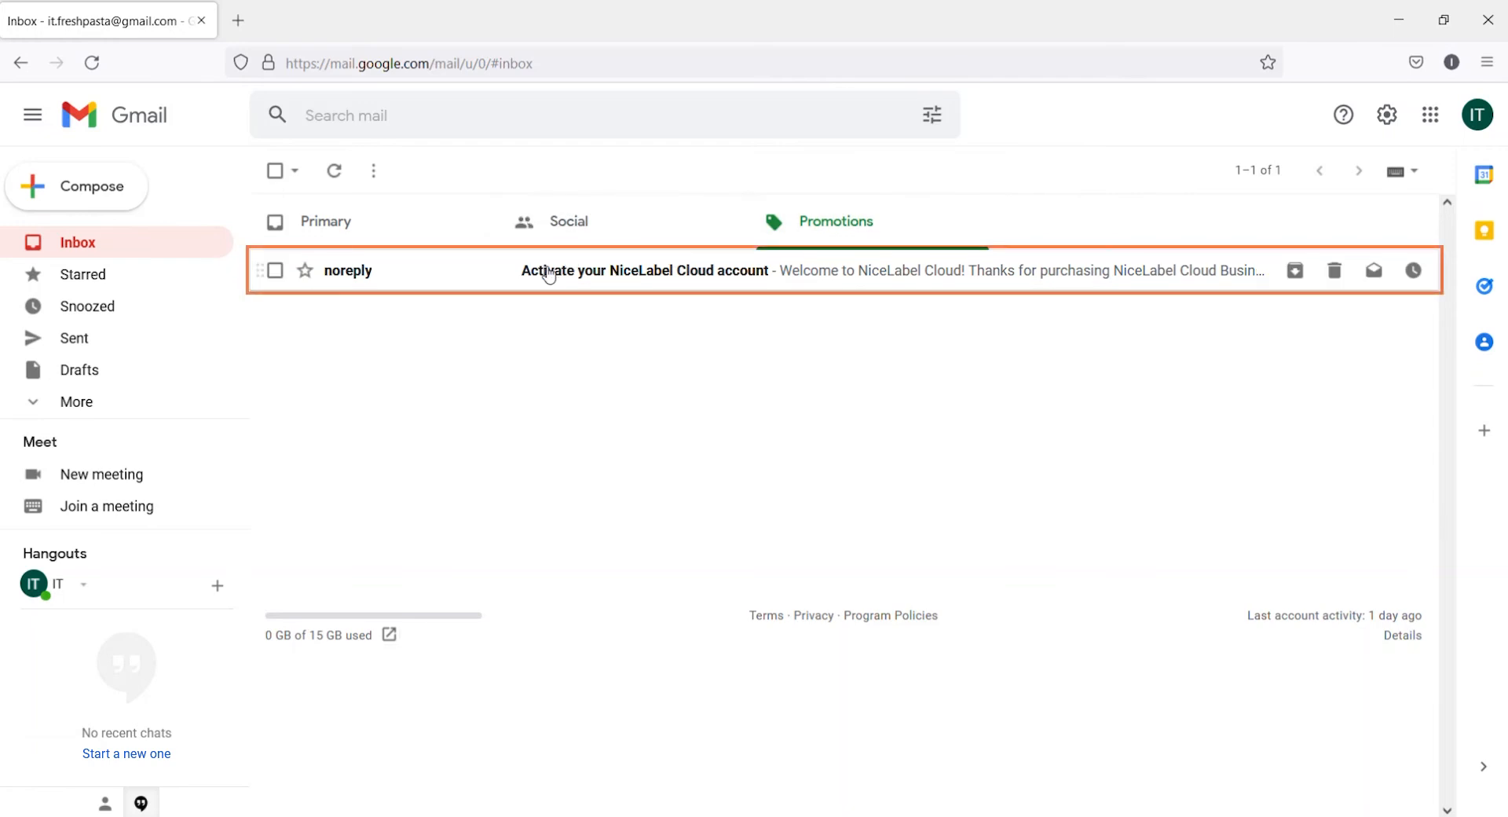
left_click(644, 270)
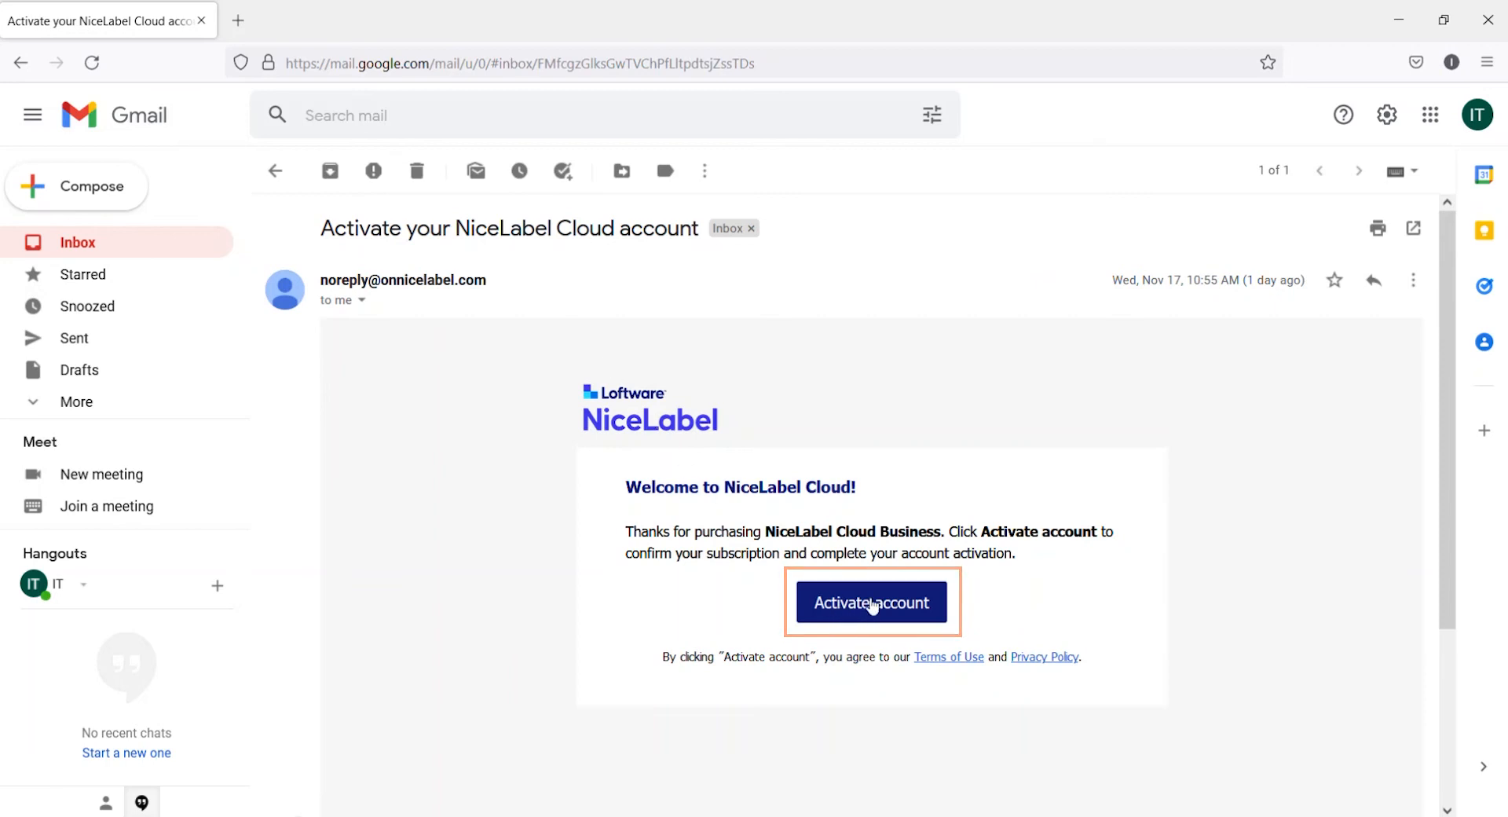
left_click(870, 602)
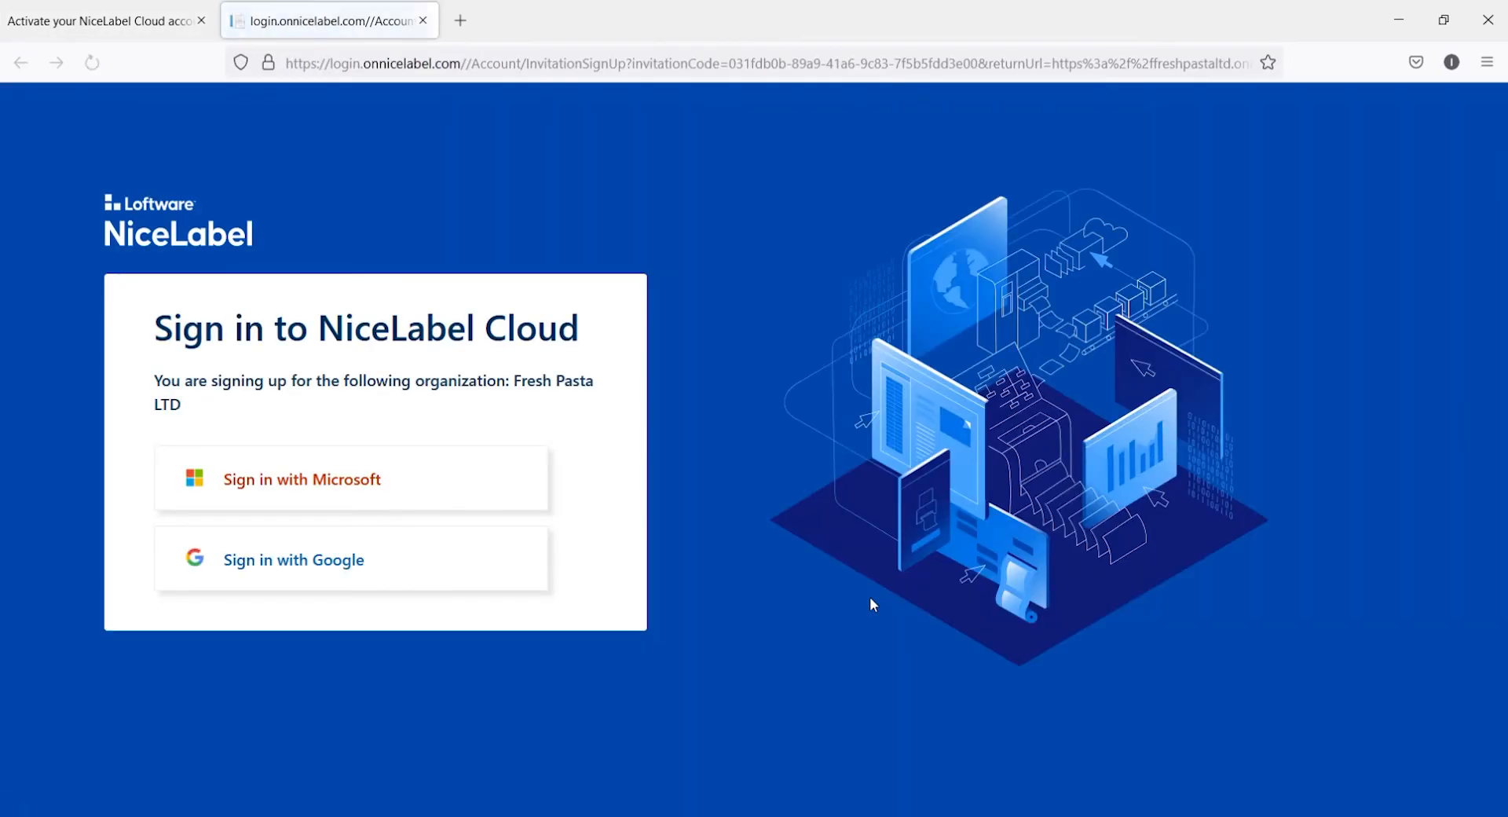
mouse_move(391, 481)
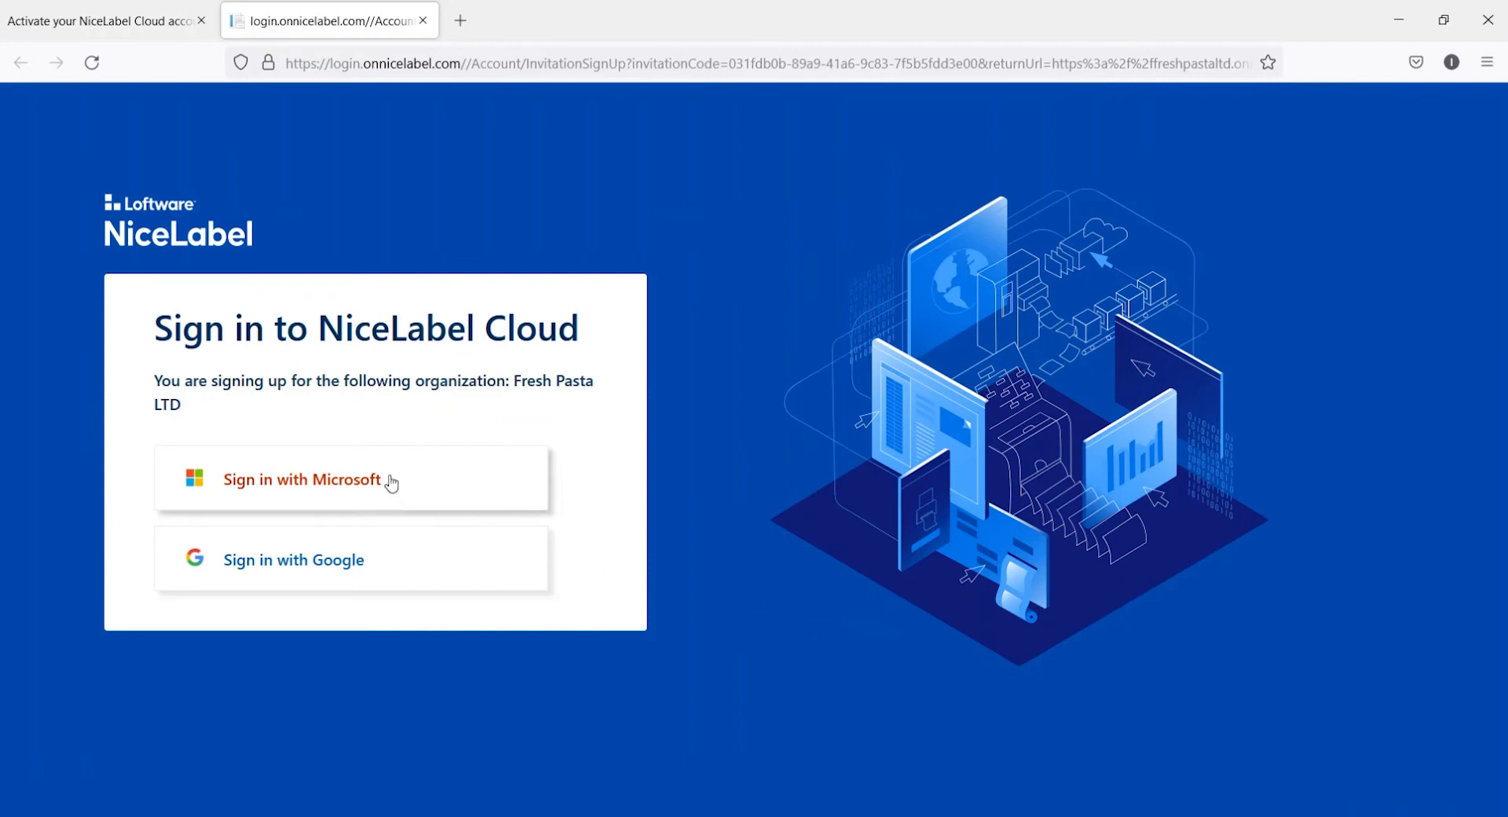
mouse_move(388, 566)
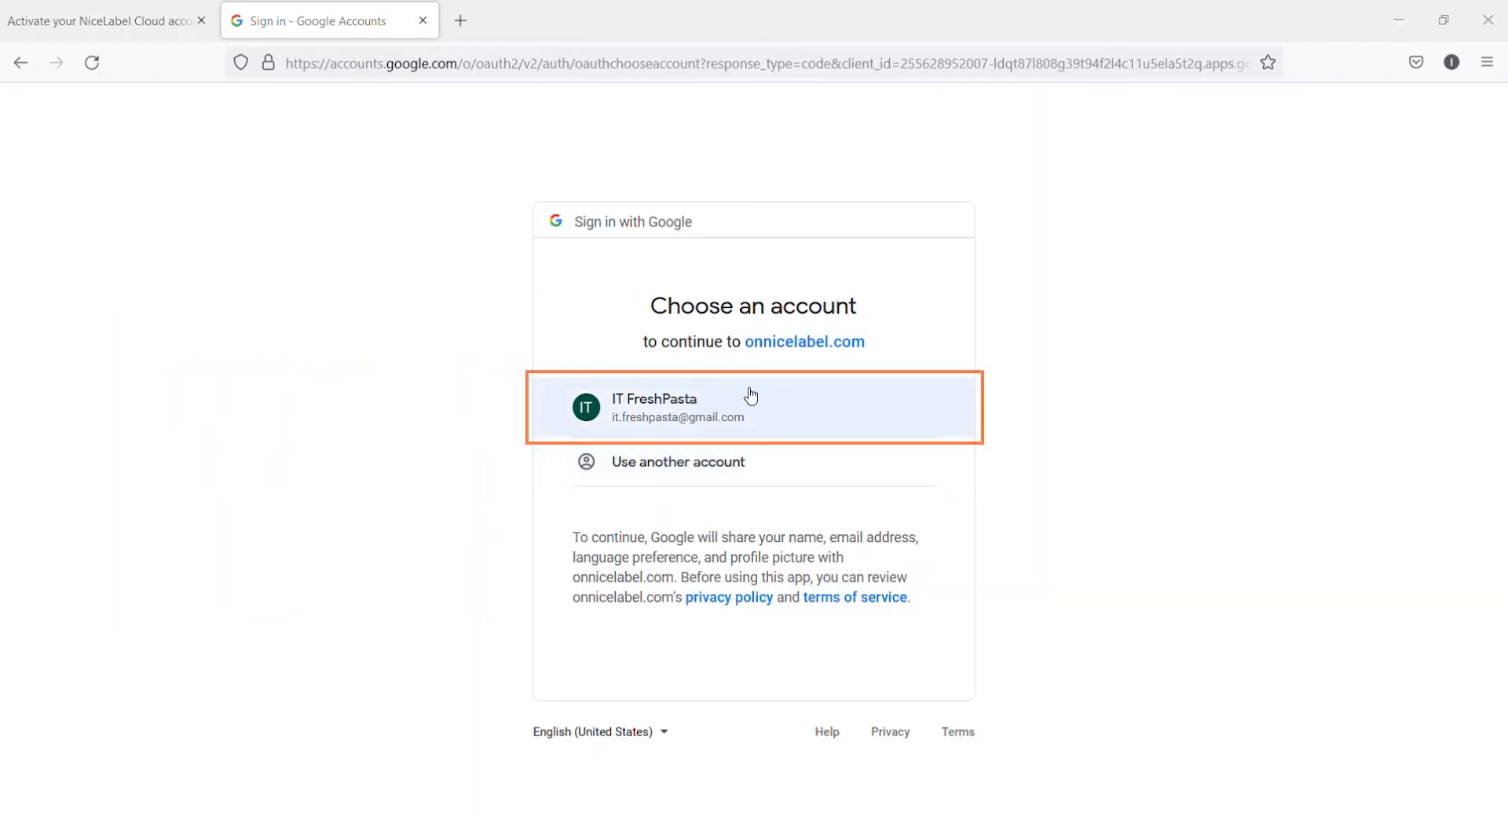
Sign in to NiceLabel Cloud with the existing Google account to reach the Control Center dashboard.
left_click(752, 405)
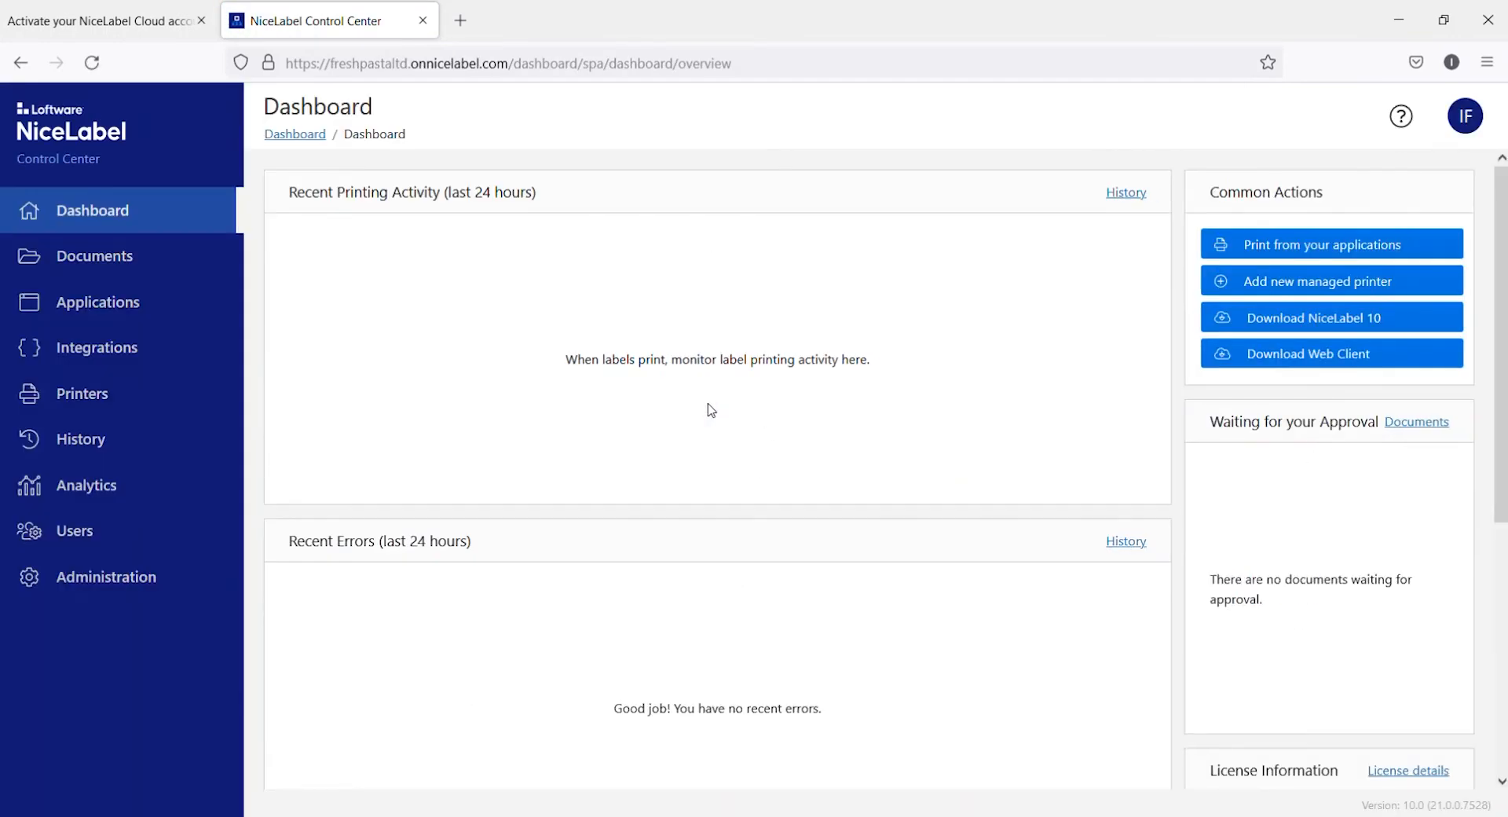
left_click(460, 19)
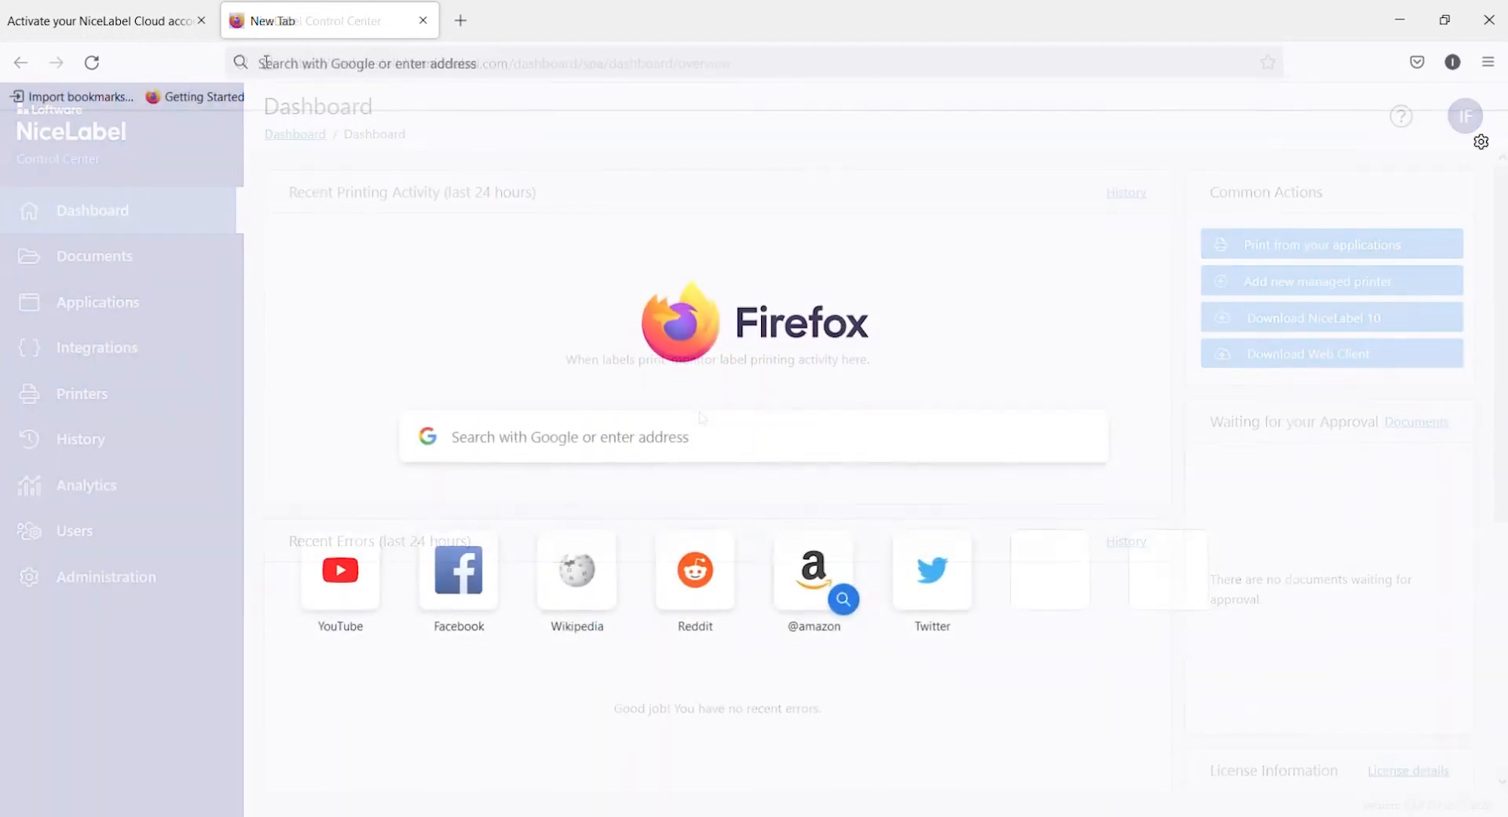
type("freshpastaltd.onnicelabel.com/dashboard/spa/dashboard/overview")
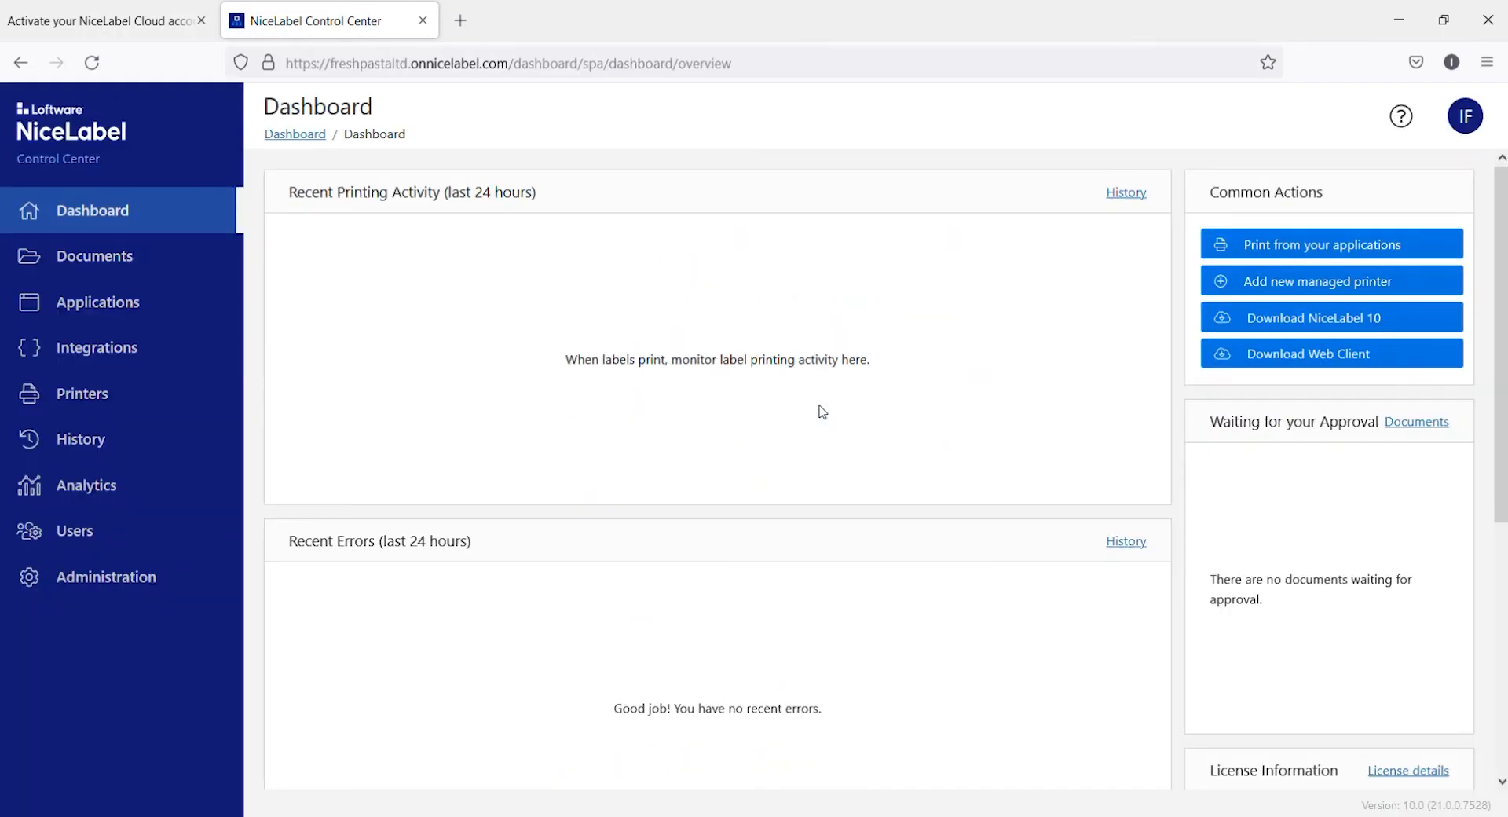
mouse_move(1267, 63)
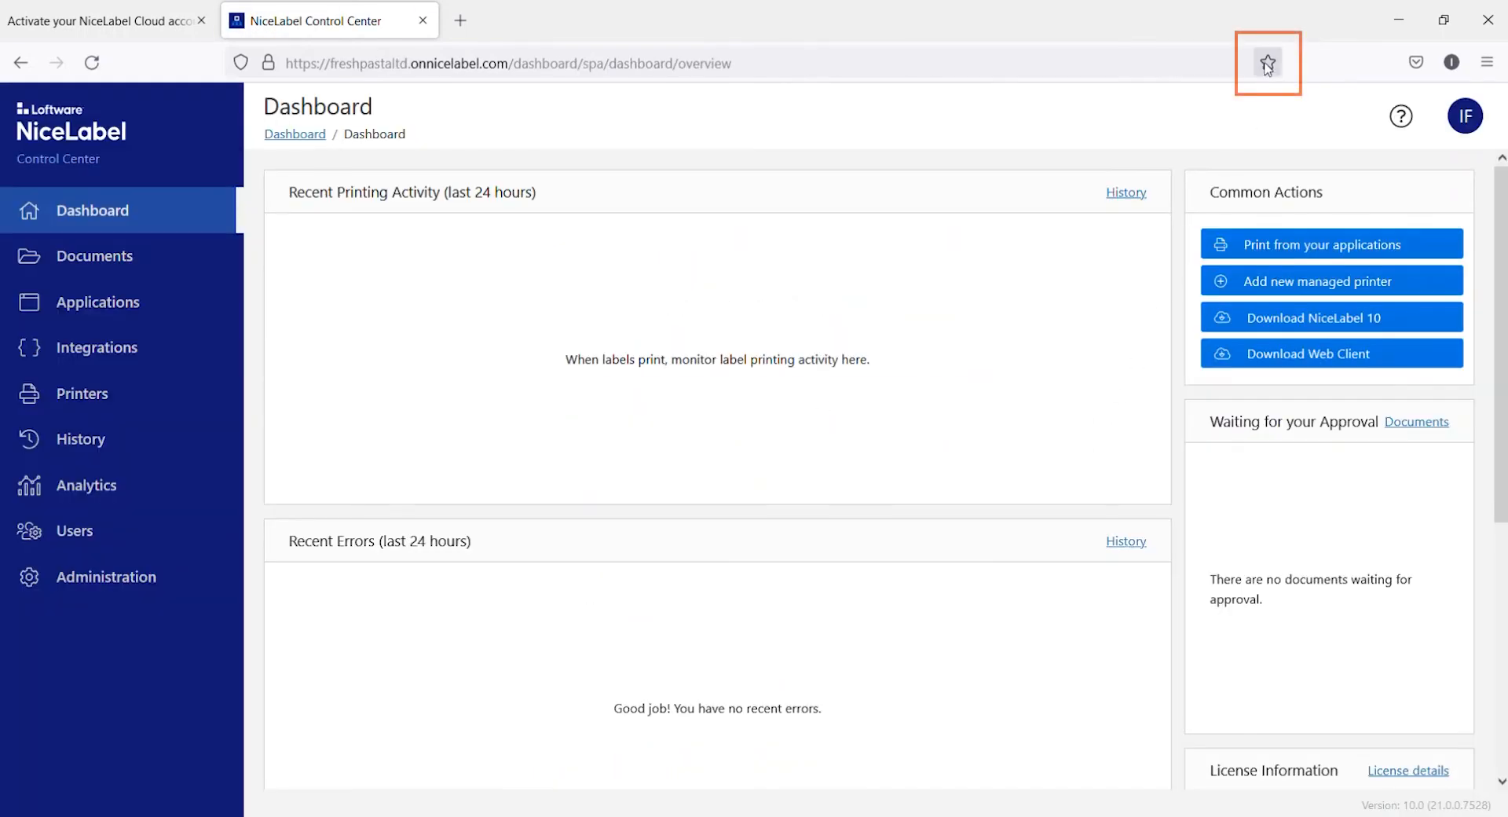
Bookmark the Control Center dashboard page to the Firefox Bookmarks Toolbar.
left_click(1267, 62)
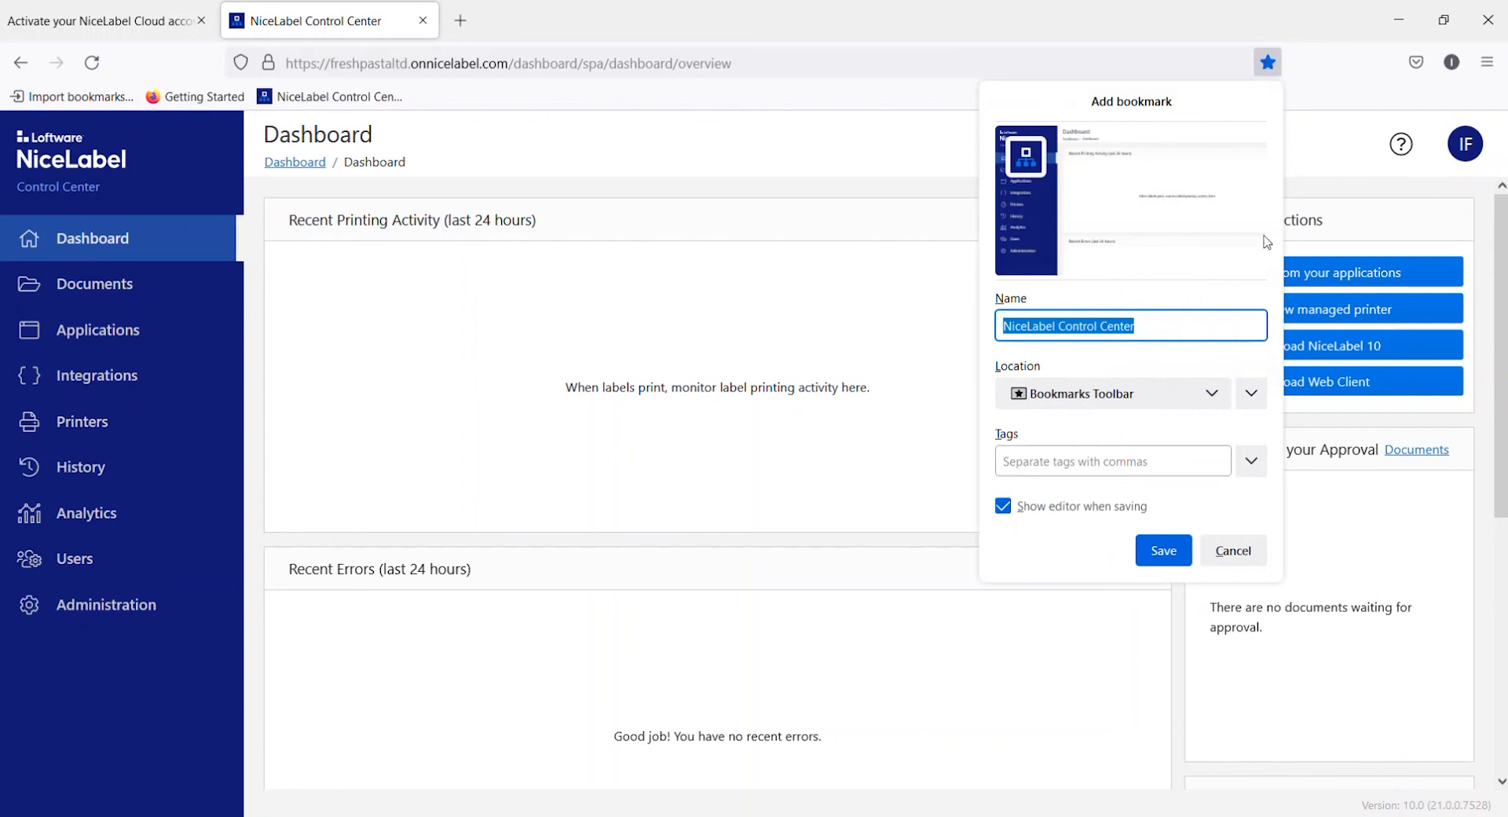
left_click(1162, 549)
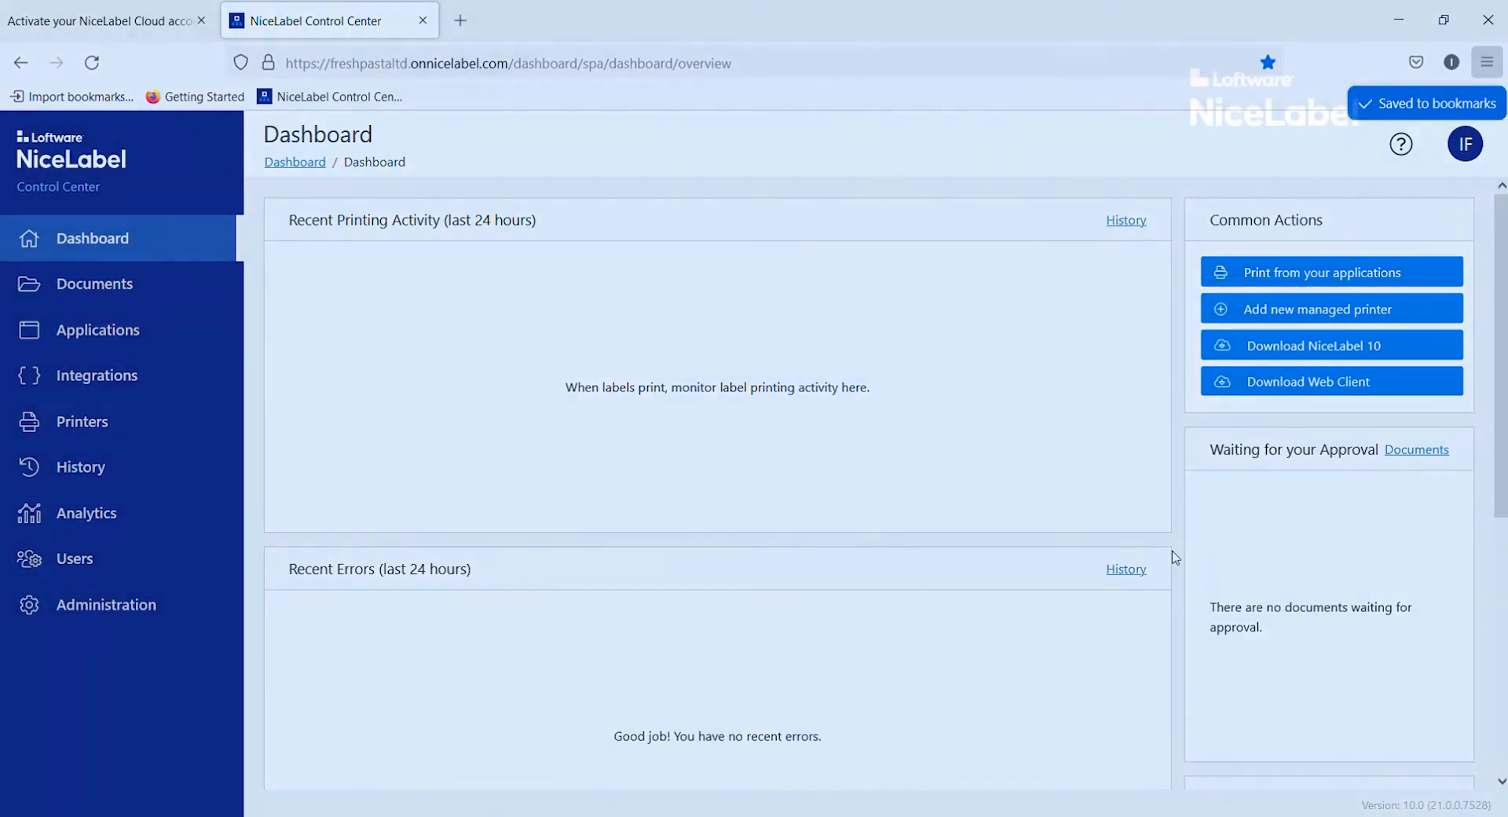